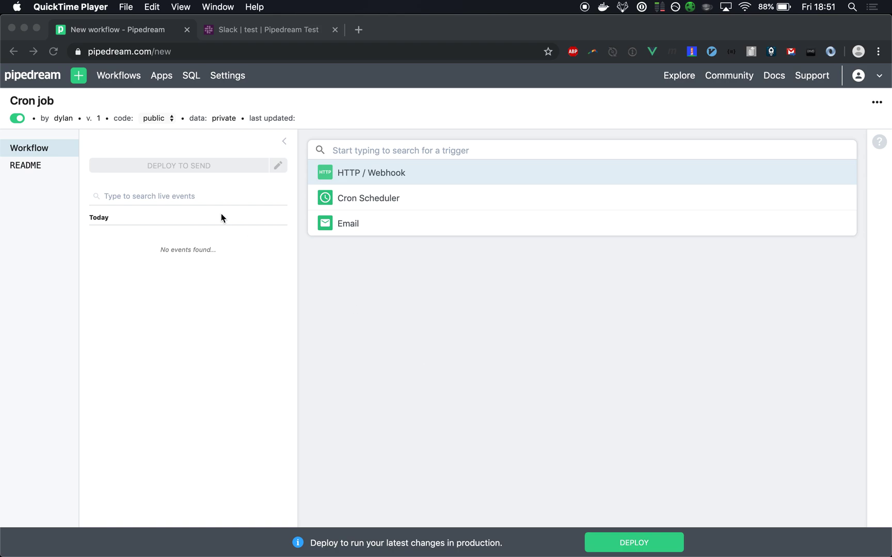
{"action": "mouse_move", "coordinate": [81, 95]}
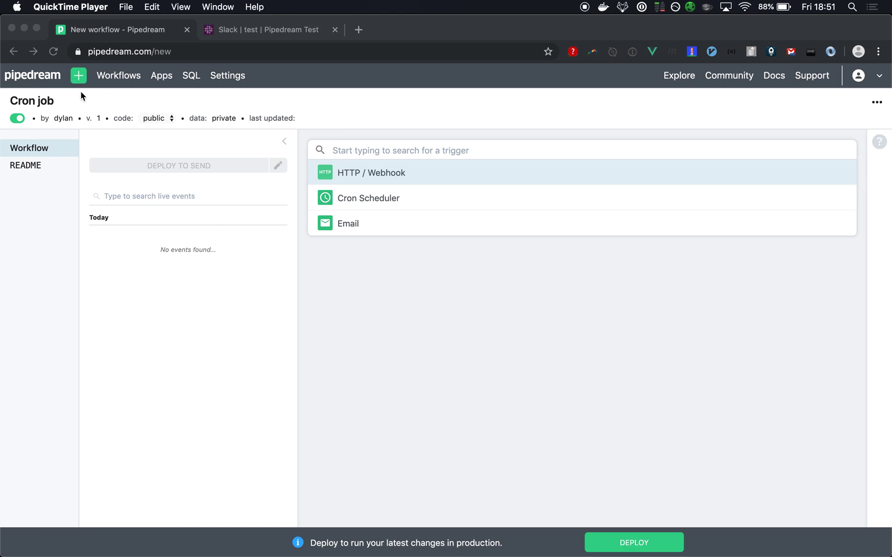
{"action": "mouse_move", "coordinate": [82, 79]}
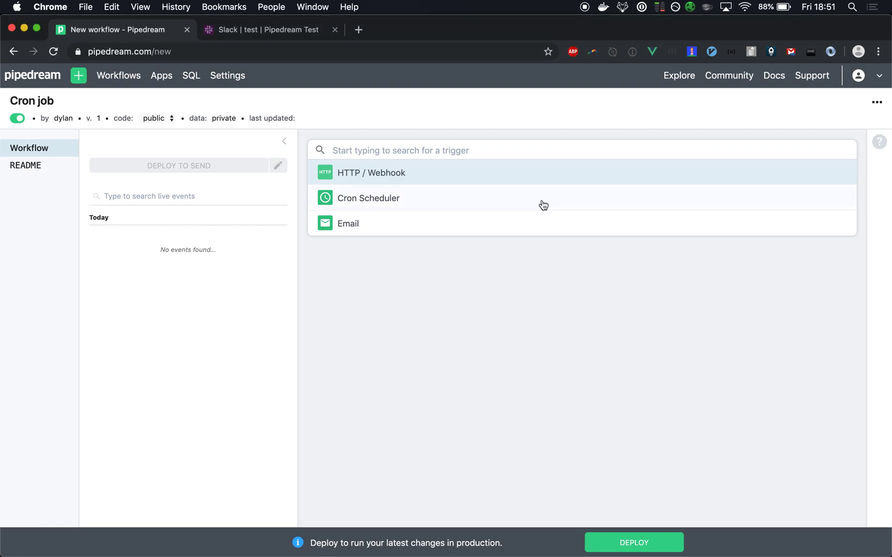
Set the Cron Scheduler trigger to run hourly with cron expression 0 */1 * * *
{"action": "left_click", "coordinate": [368, 198]}
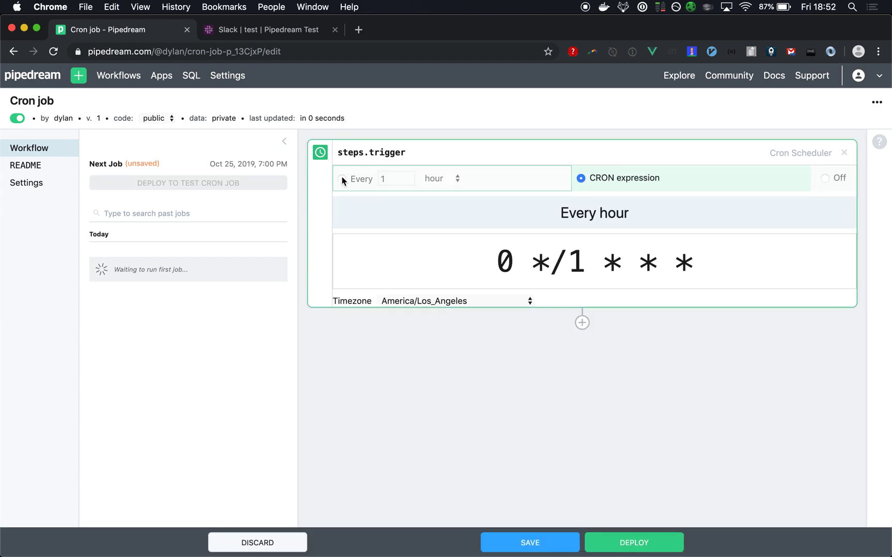
{"action": "left_click", "coordinate": [342, 179]}
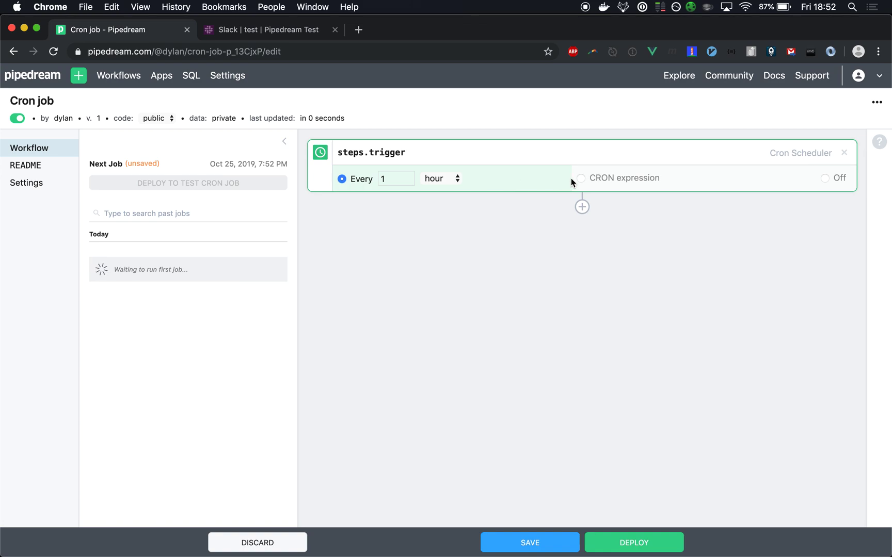
{"action": "left_click", "coordinate": [581, 178]}
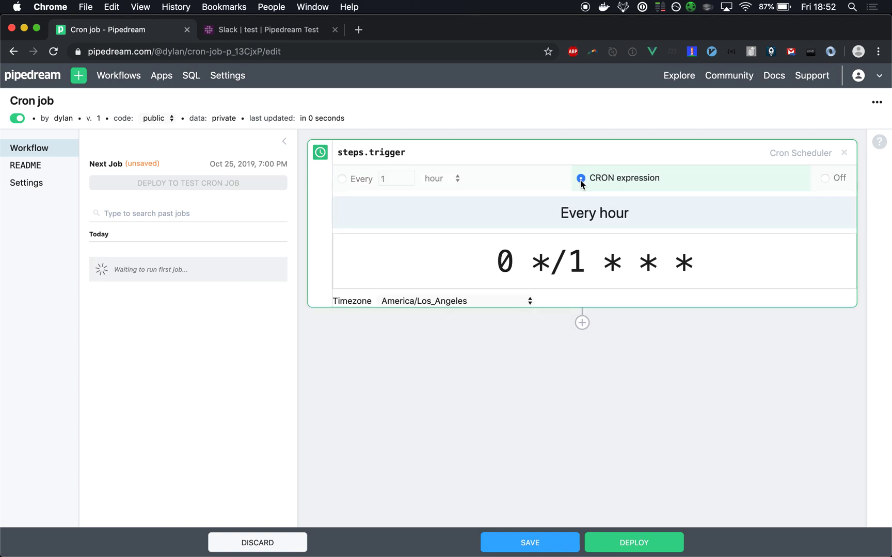
Add a Run Node.js code step containing console.log("Hello, world")
{"action": "left_click", "coordinate": [581, 322]}
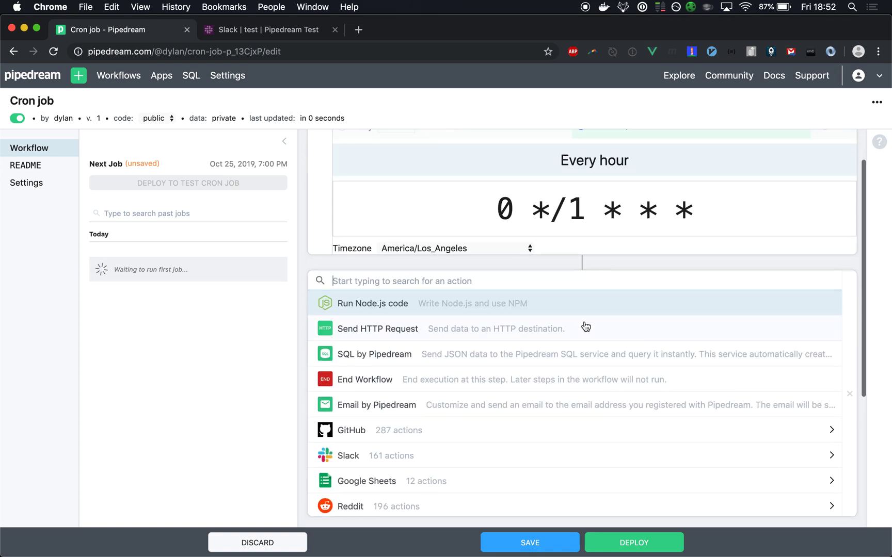
{"action": "mouse_move", "coordinate": [478, 311]}
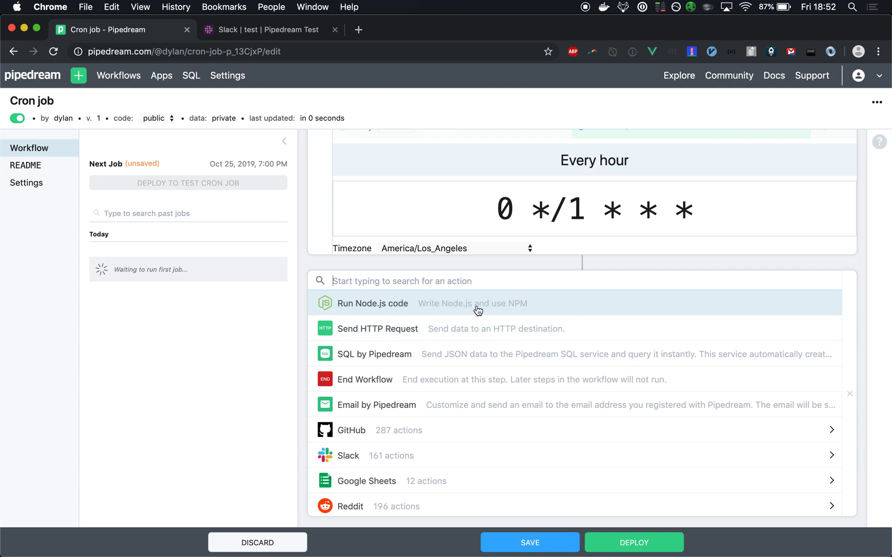
{"action": "left_click", "coordinate": [373, 303]}
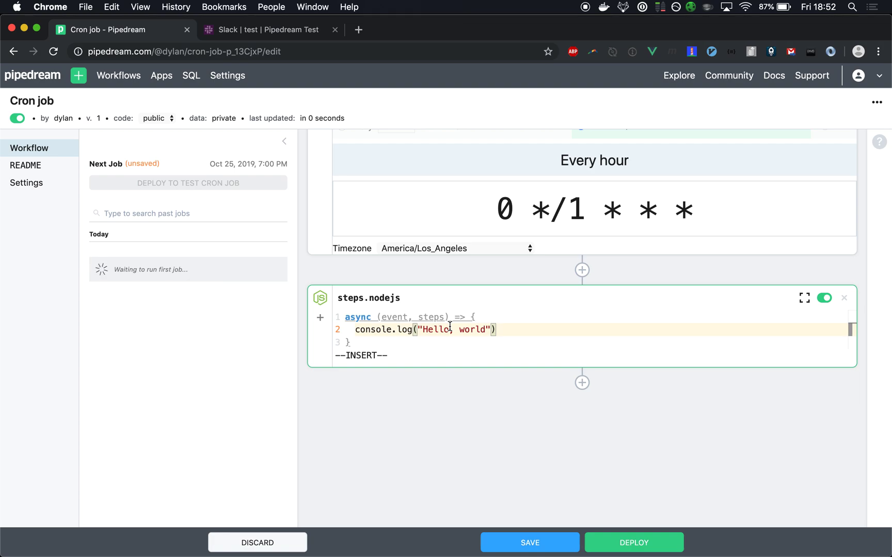
{"action": "mouse_move", "coordinate": [581, 383]}
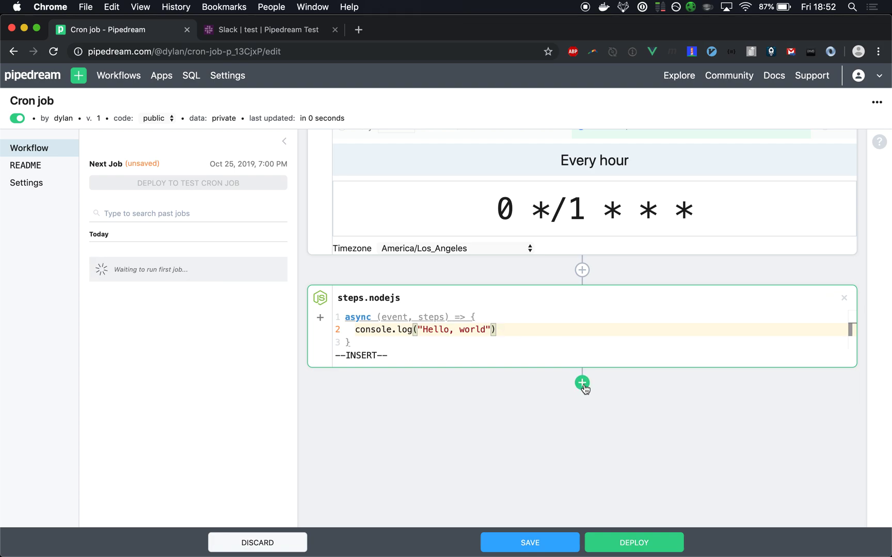
Add a Slack POST /chat.postMessage step after the Node.js step
{"action": "left_click", "coordinate": [581, 383]}
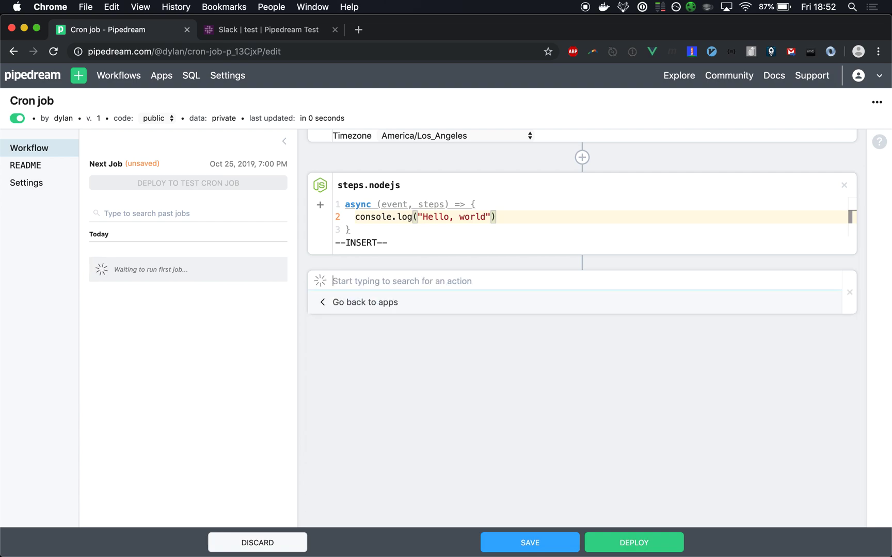
{"action": "type", "text": "post messa"}
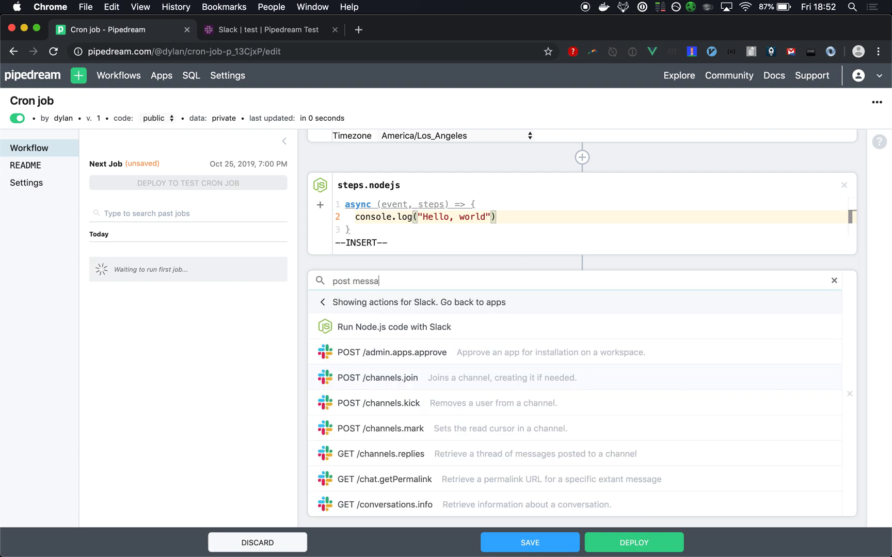
{"action": "type", "text": "ges"}
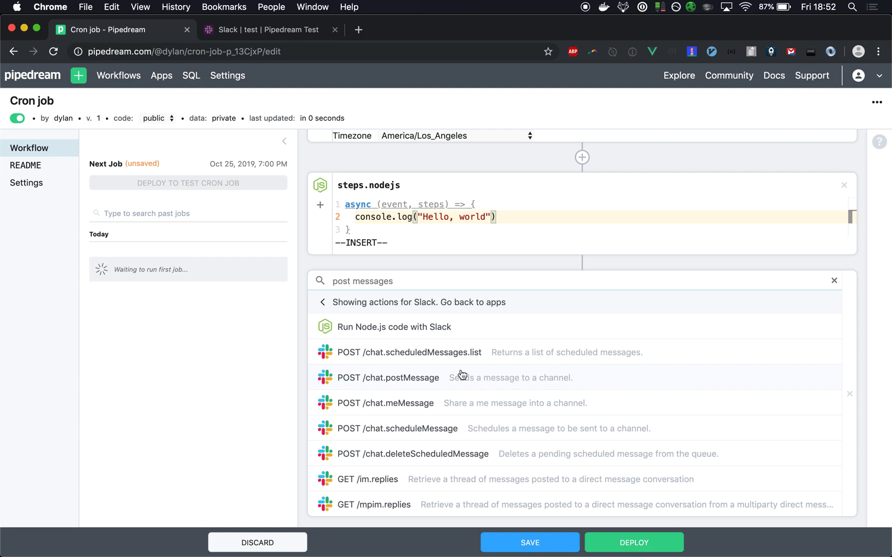
{"action": "mouse_move", "coordinate": [609, 385]}
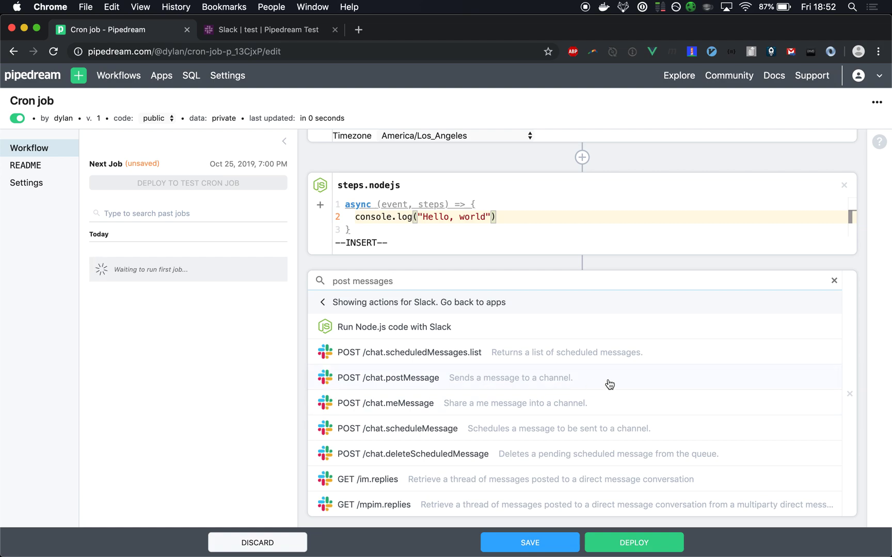
{"action": "left_click", "coordinate": [387, 377]}
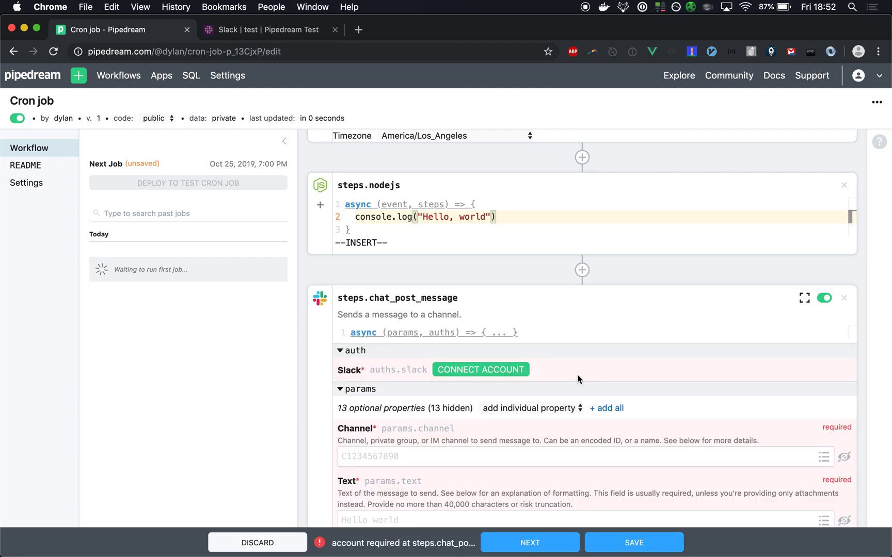
Connect and authorize the Pipedream Test Slack workspace account for the step
{"action": "scroll", "scroll_direction": "down", "scroll_amount": 3}
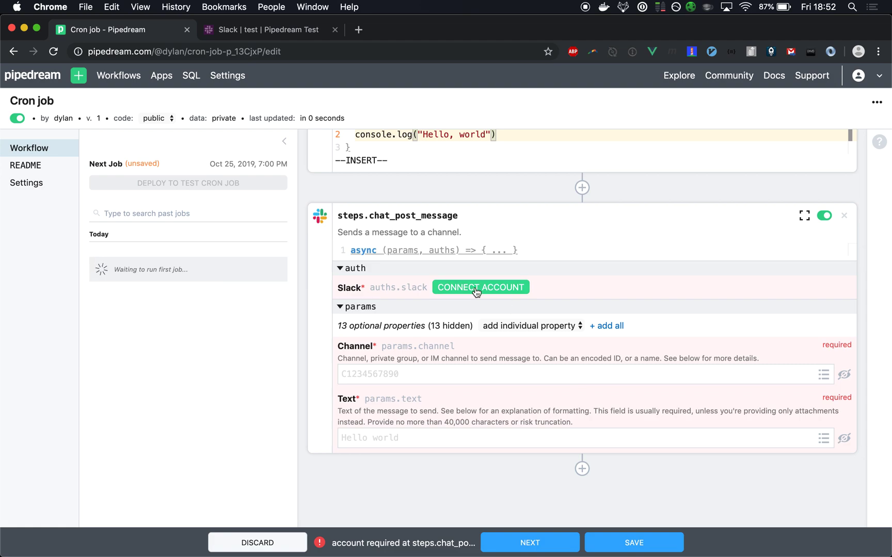
{"action": "left_click", "coordinate": [480, 288]}
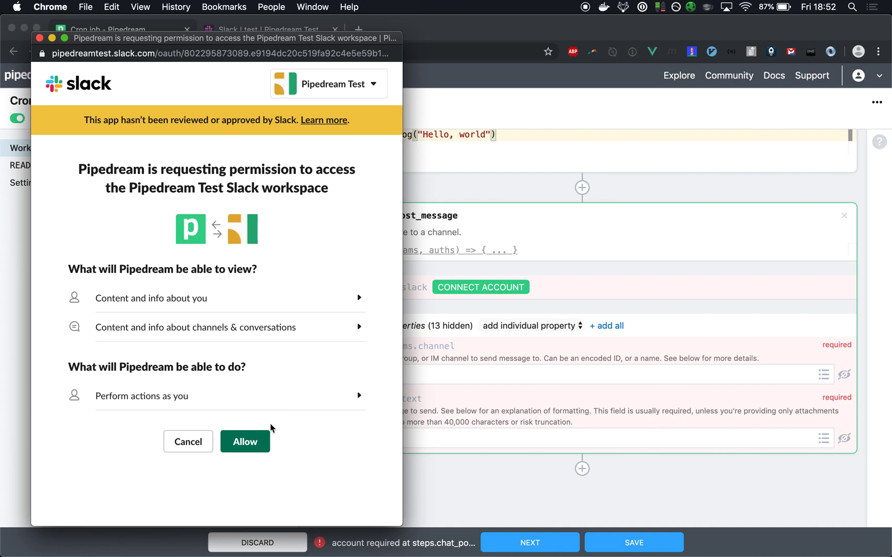
{"action": "left_click", "coordinate": [245, 442]}
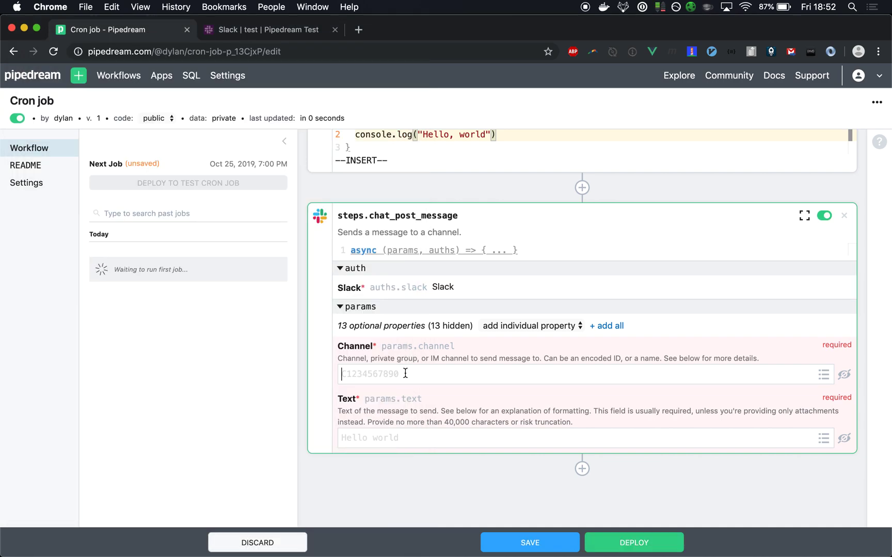
Fill the Slack step with channel #test and text "Hello, world"
{"action": "type", "text": "#test"}
{"action": "left_click", "coordinate": [585, 438]}
{"action": "type", "text": "Hello"}
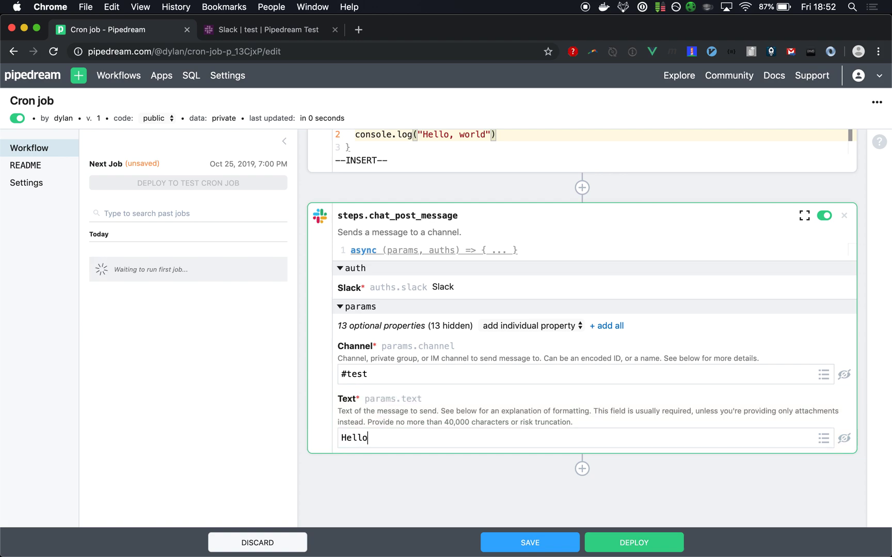
{"action": "type", "text": ", world"}
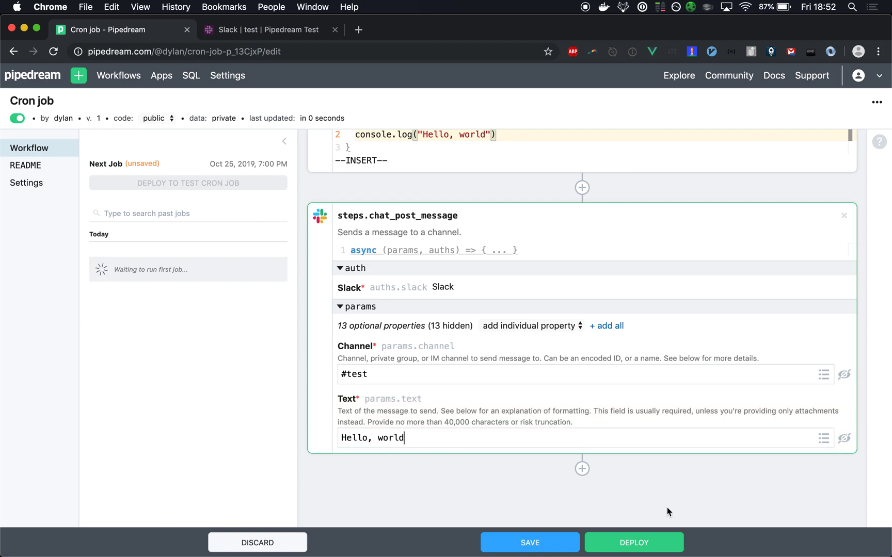
Deploy the Cron job workflow and let version 2 finish saving
{"action": "left_click", "coordinate": [528, 542]}
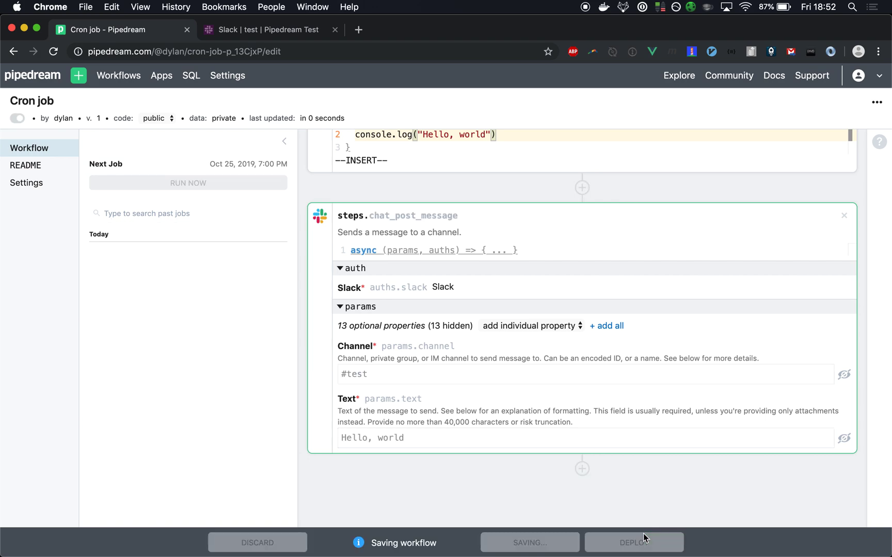
{"action": "left_click", "coordinate": [633, 542]}
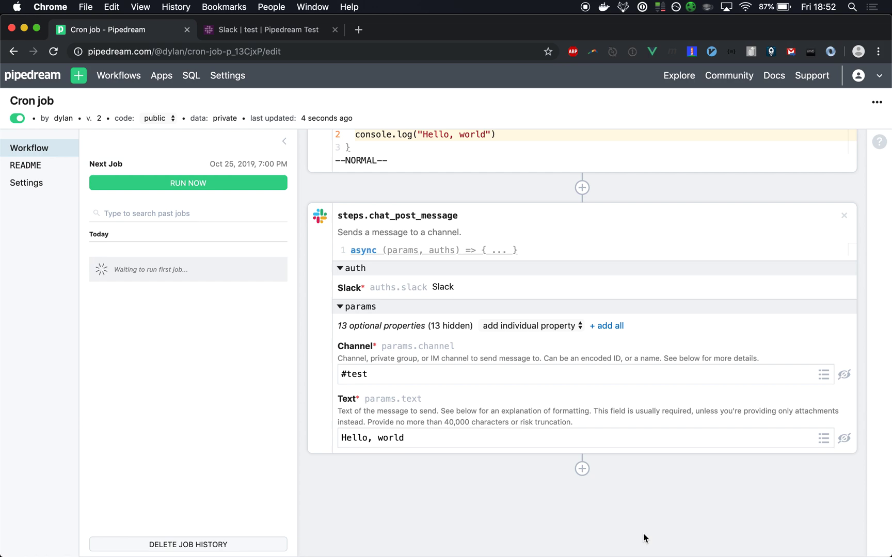
{"action": "mouse_move", "coordinate": [307, 291]}
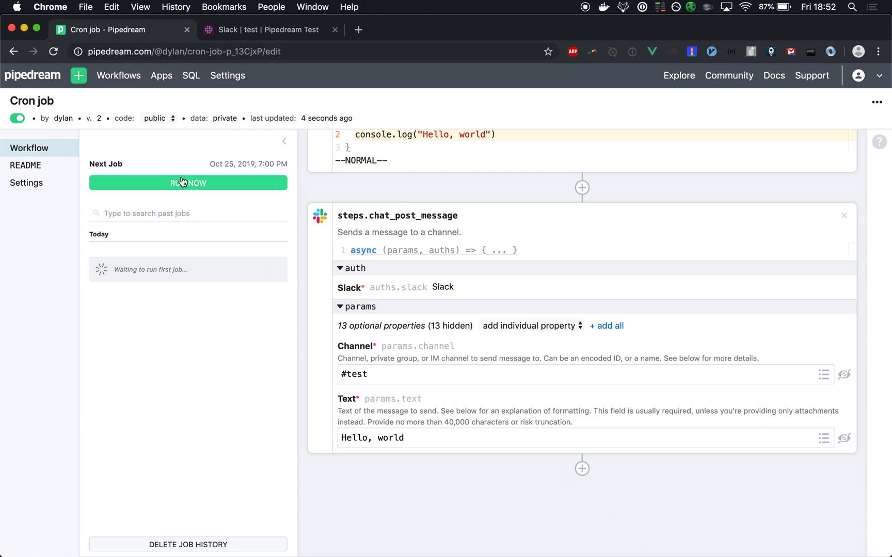
Run the workflow now and open the latest job's results
{"action": "left_click", "coordinate": [188, 182]}
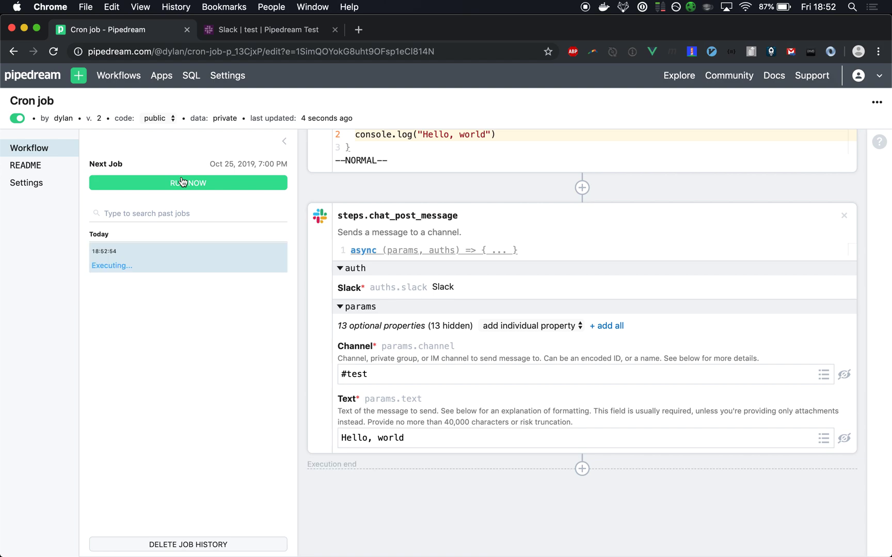
{"action": "left_click", "coordinate": [188, 182]}
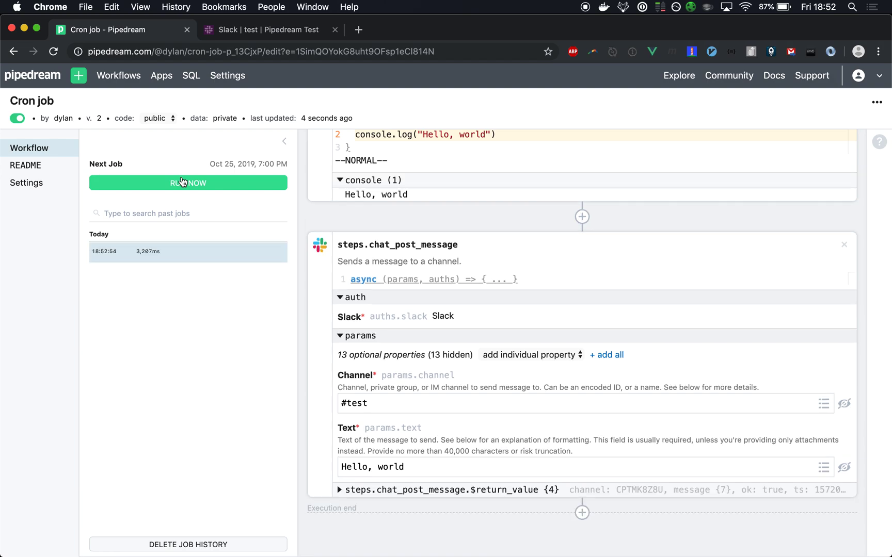
{"action": "scroll", "scroll_direction": "up", "scroll_amount": 3}
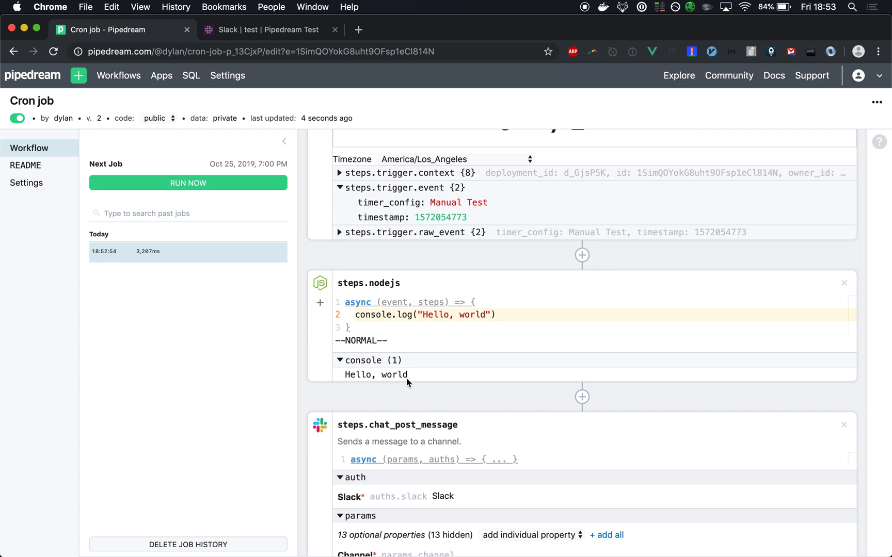
{"action": "mouse_move", "coordinate": [446, 385]}
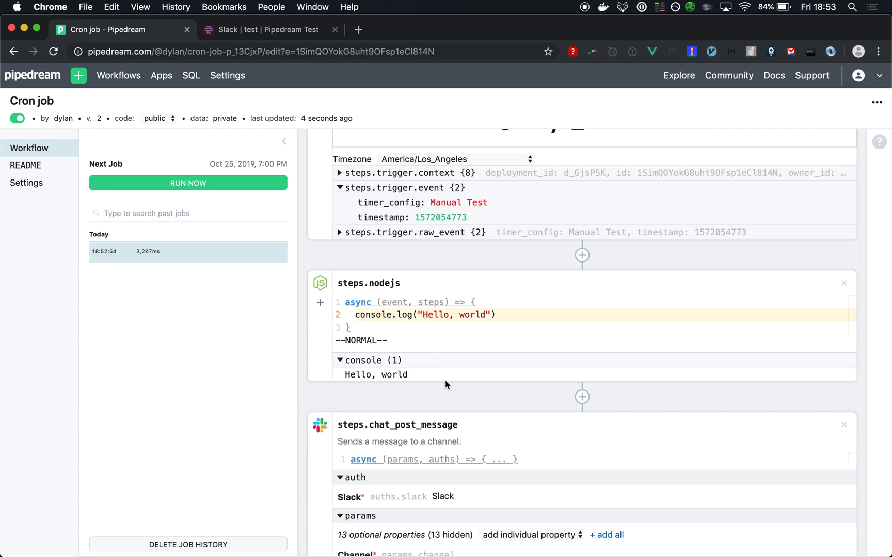
Expand the Slack step's return value and confirm "Hello, world" in #test
{"action": "scroll", "scroll_direction": "down", "scroll_amount": 3}
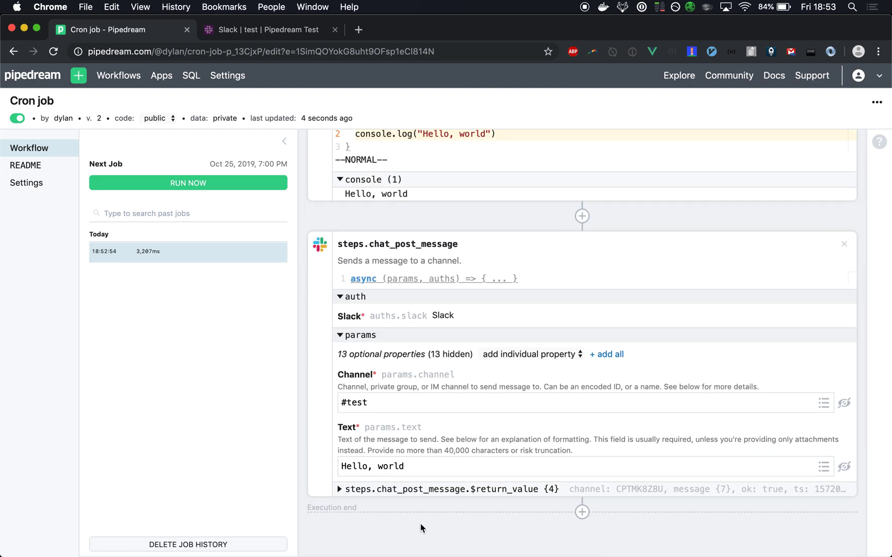
{"action": "left_click", "coordinate": [339, 489]}
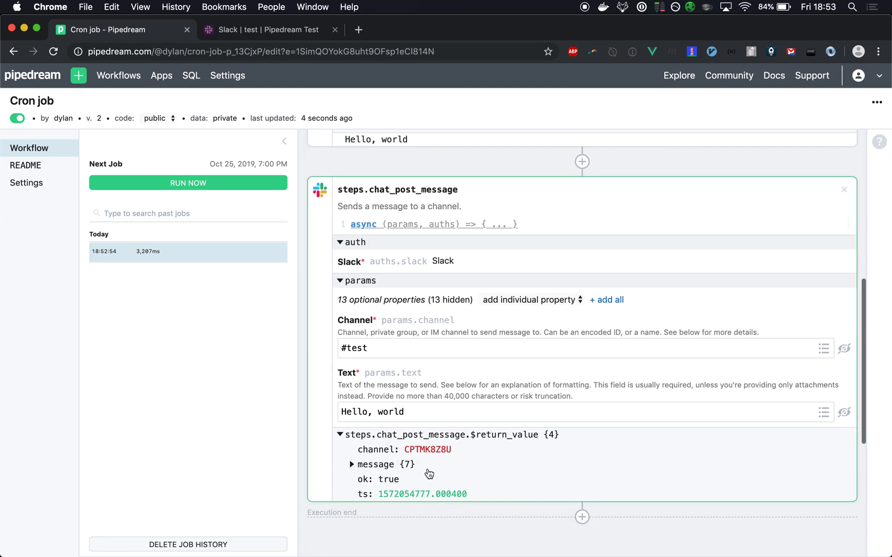
{"action": "left_click", "coordinate": [268, 30]}
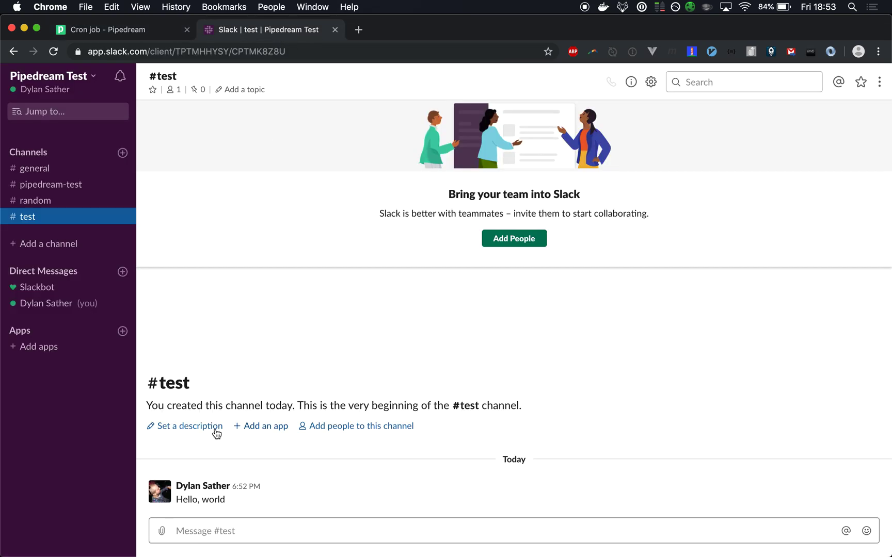